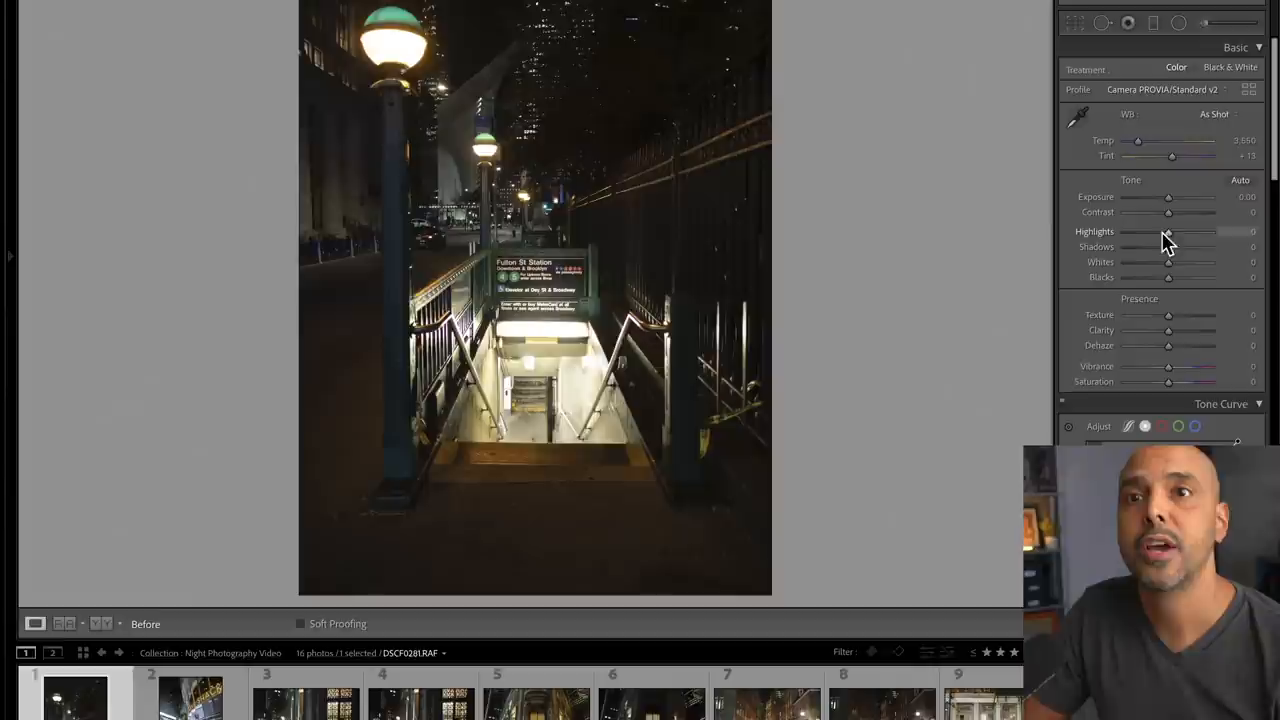
# - Set Highlights to -50 and Shadows to +63, and adjust Whites on the subway photo
pyautogui.moveTo(1190, 231); pyautogui.dragTo(1168, 231)
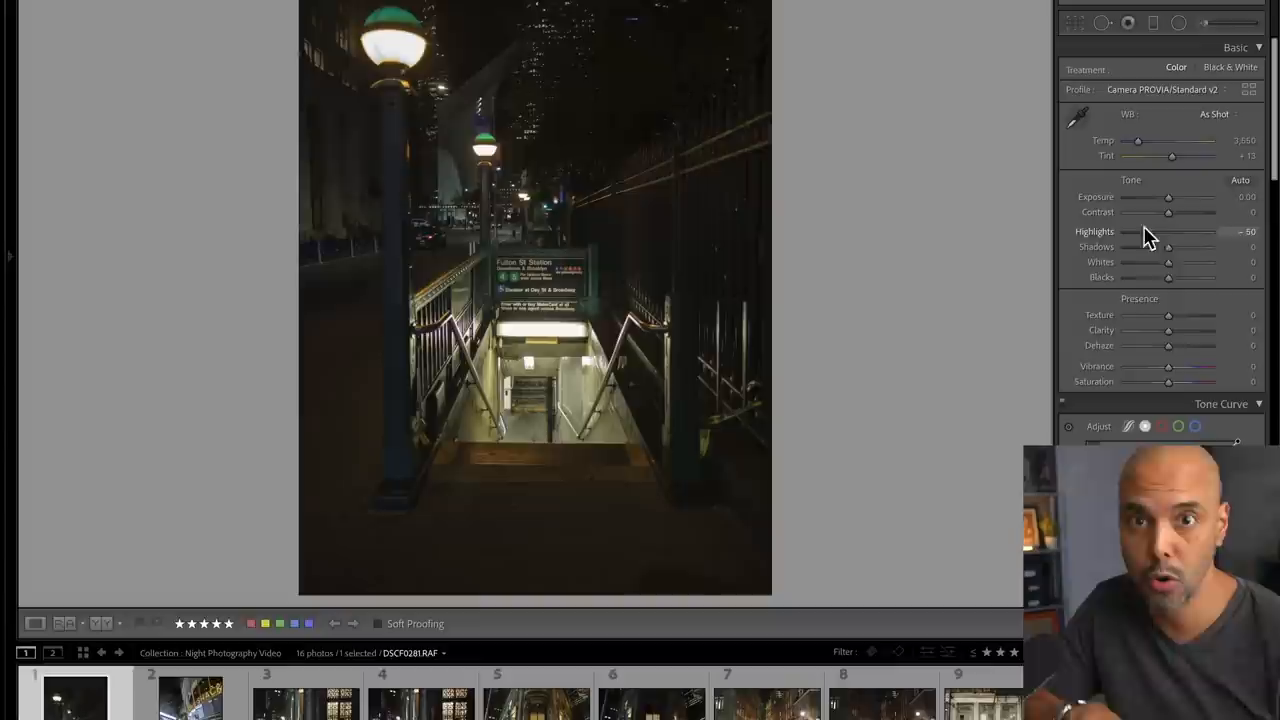
pyautogui.moveTo(1168, 247); pyautogui.dragTo(1197, 247)
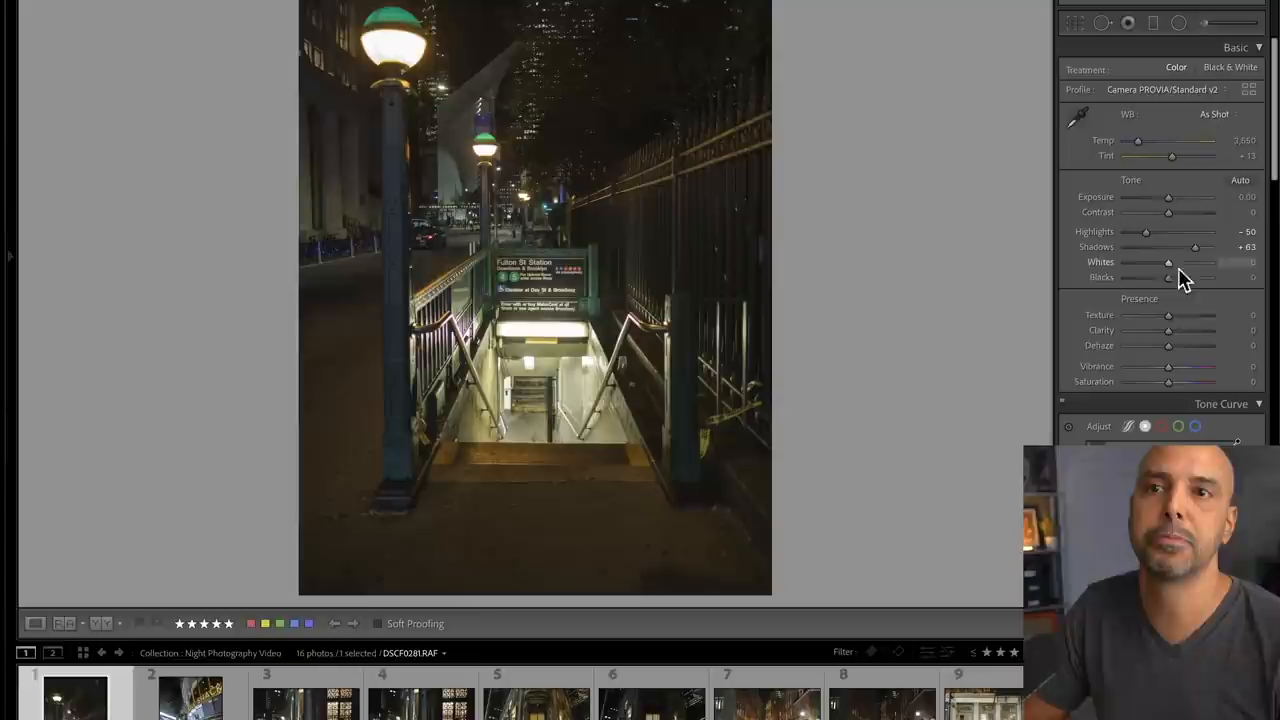
pyautogui.moveTo(1168, 330); pyautogui.dragTo(1208, 330)
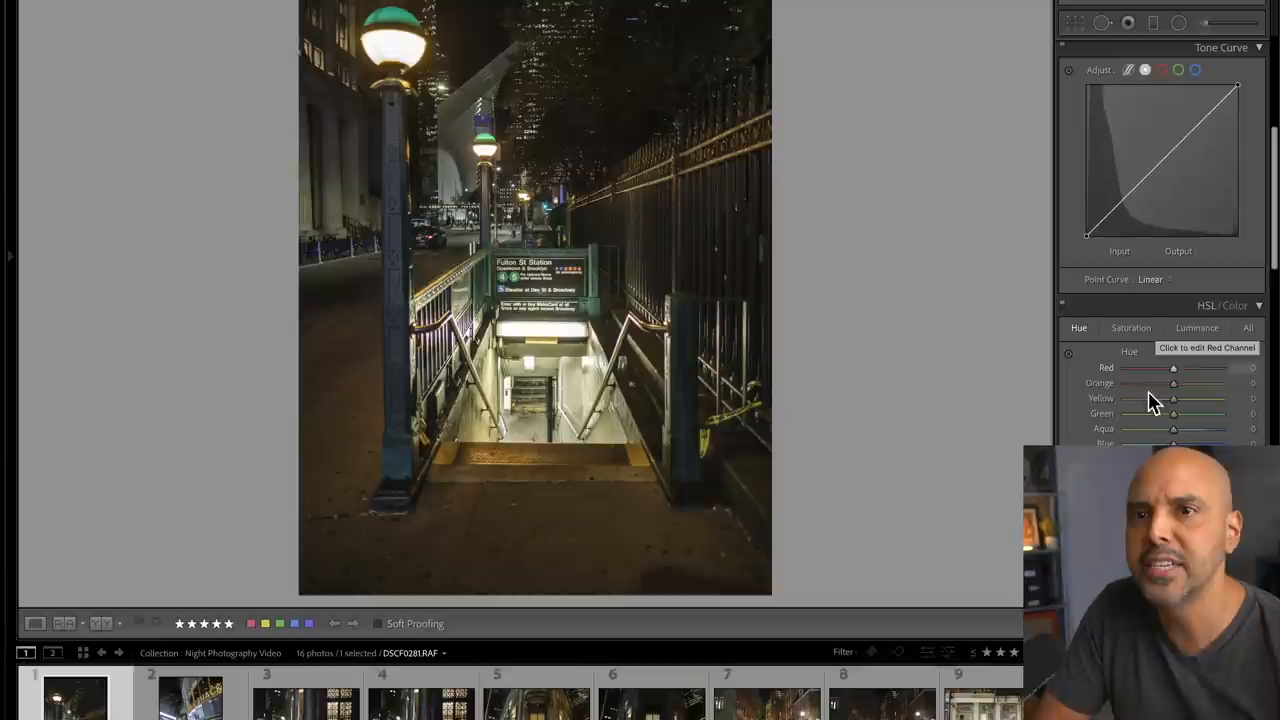
# - Shift a colour hue slider slightly in the HSL Hue tab
pyautogui.moveTo(1173, 413); pyautogui.dragTo(1163, 413)
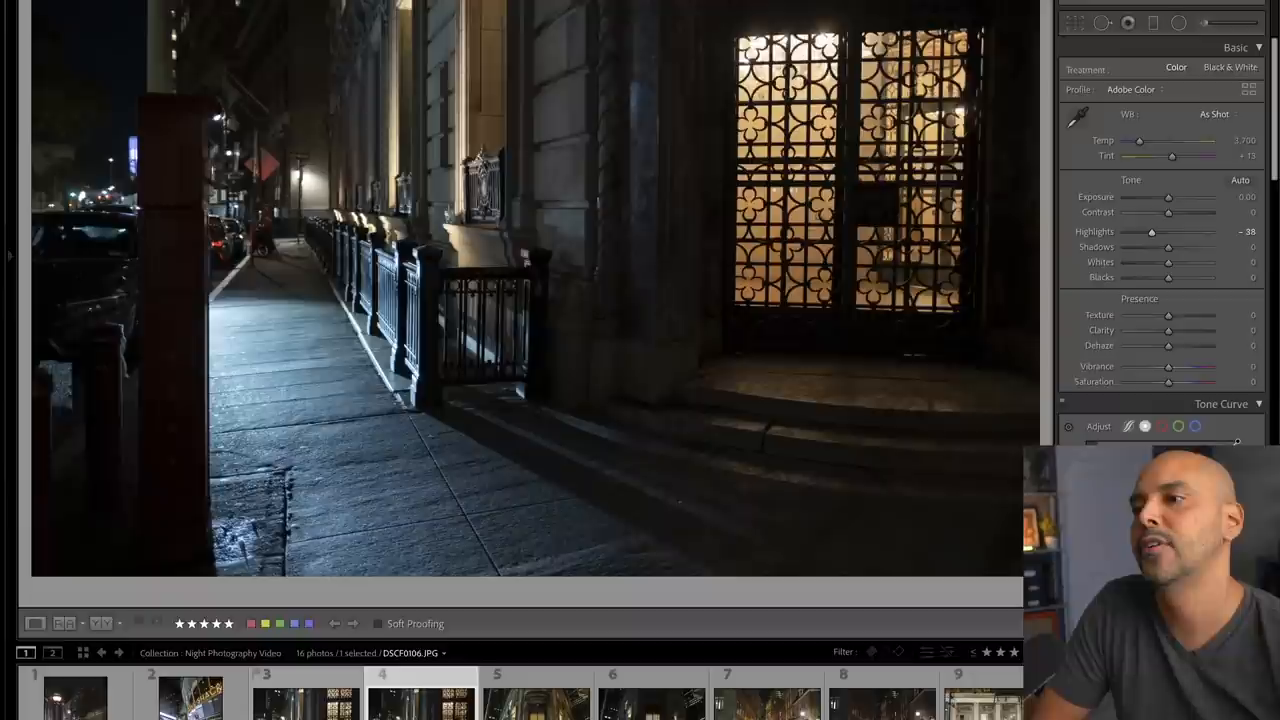
# - Drag Highlights down to -38 on the ornate doorway photo
pyautogui.moveTo(1151, 231); pyautogui.dragTo(1130, 231)
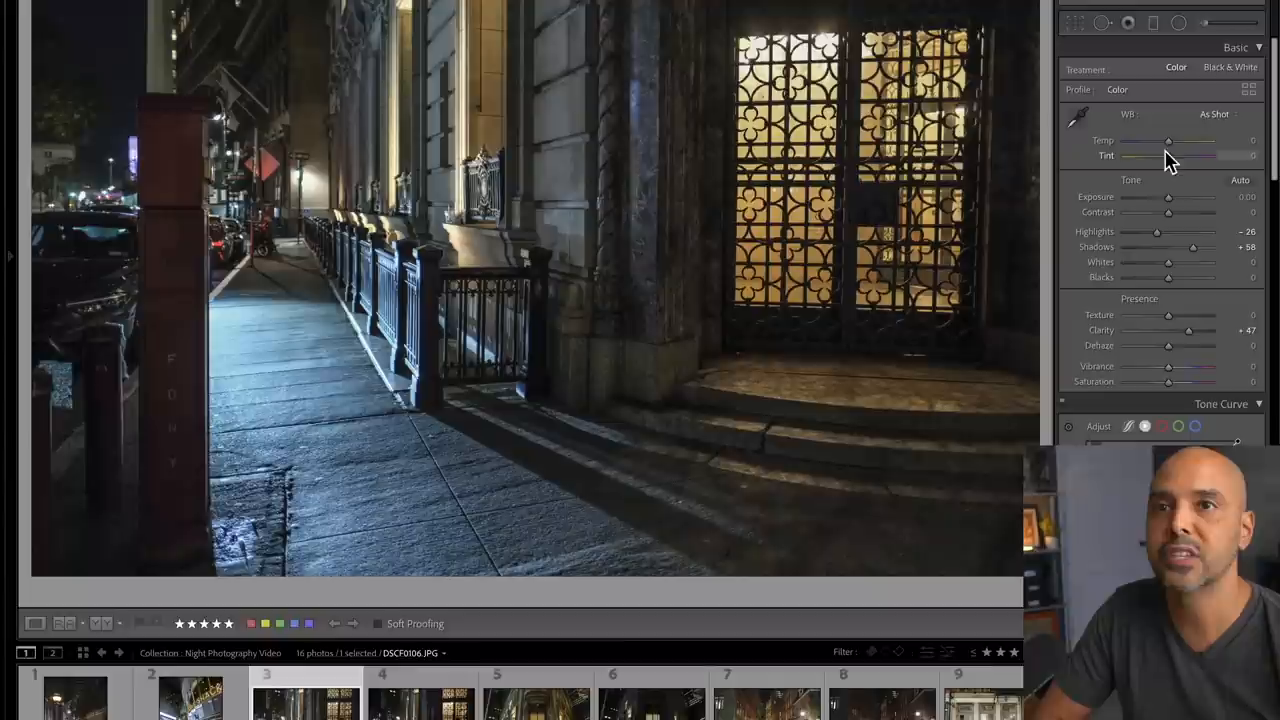
# - Adjust white balance and push Tint toward green at -44 on the doorway photo
pyautogui.moveTo(1200, 156); pyautogui.dragTo(1155, 156)
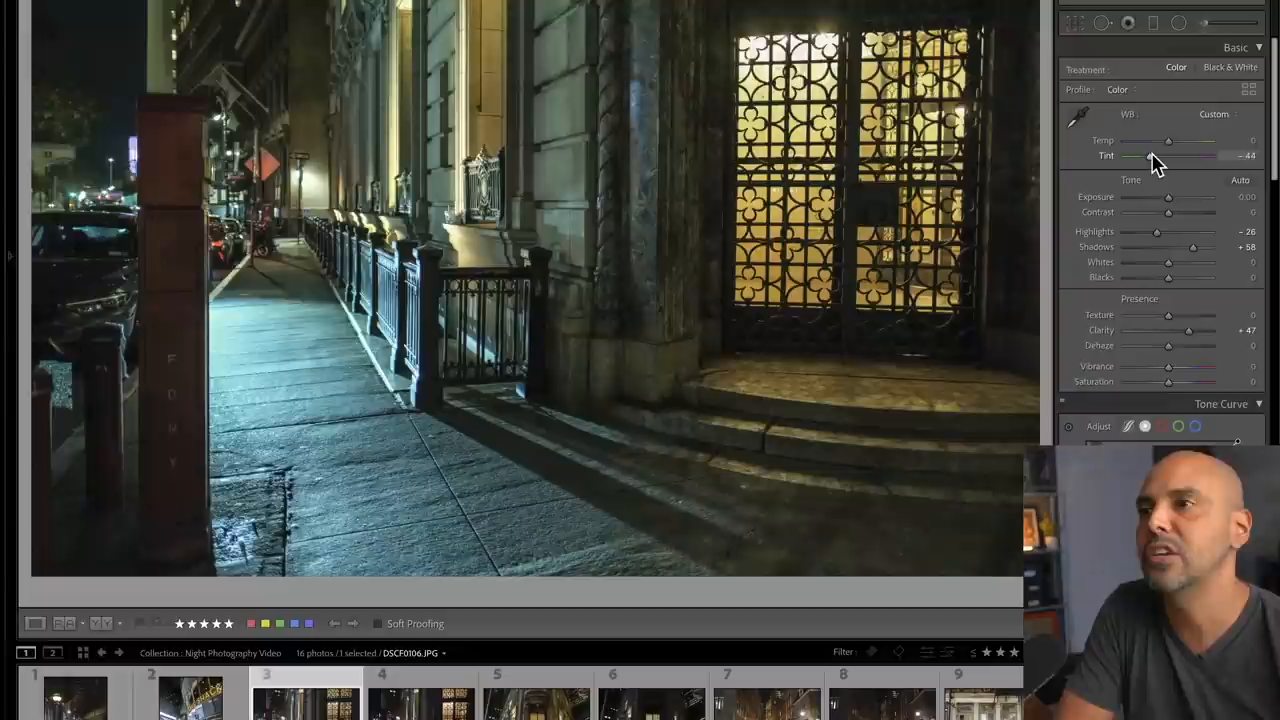
pyautogui.moveTo(1130, 156); pyautogui.dragTo(1200, 156)
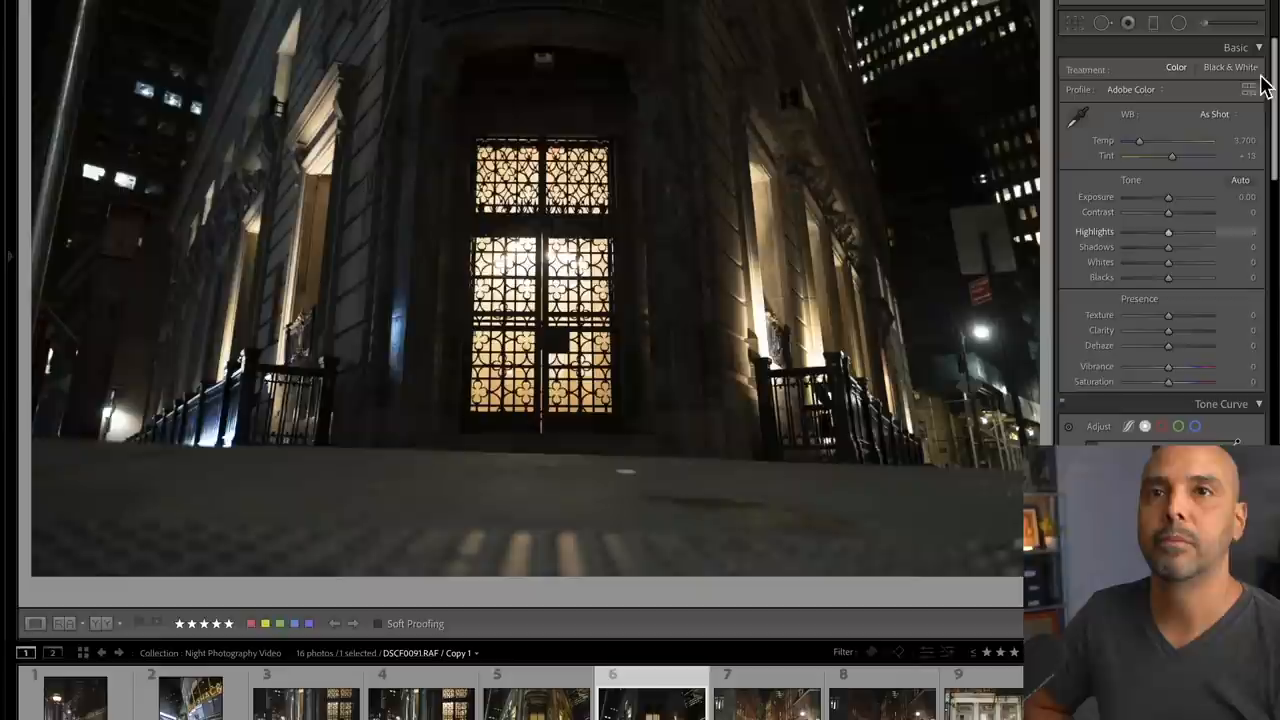
# - Apply Camera PROVIA/Standard v2 profile and nudge Highlights down on the bank photo
pyautogui.click(1135, 89)
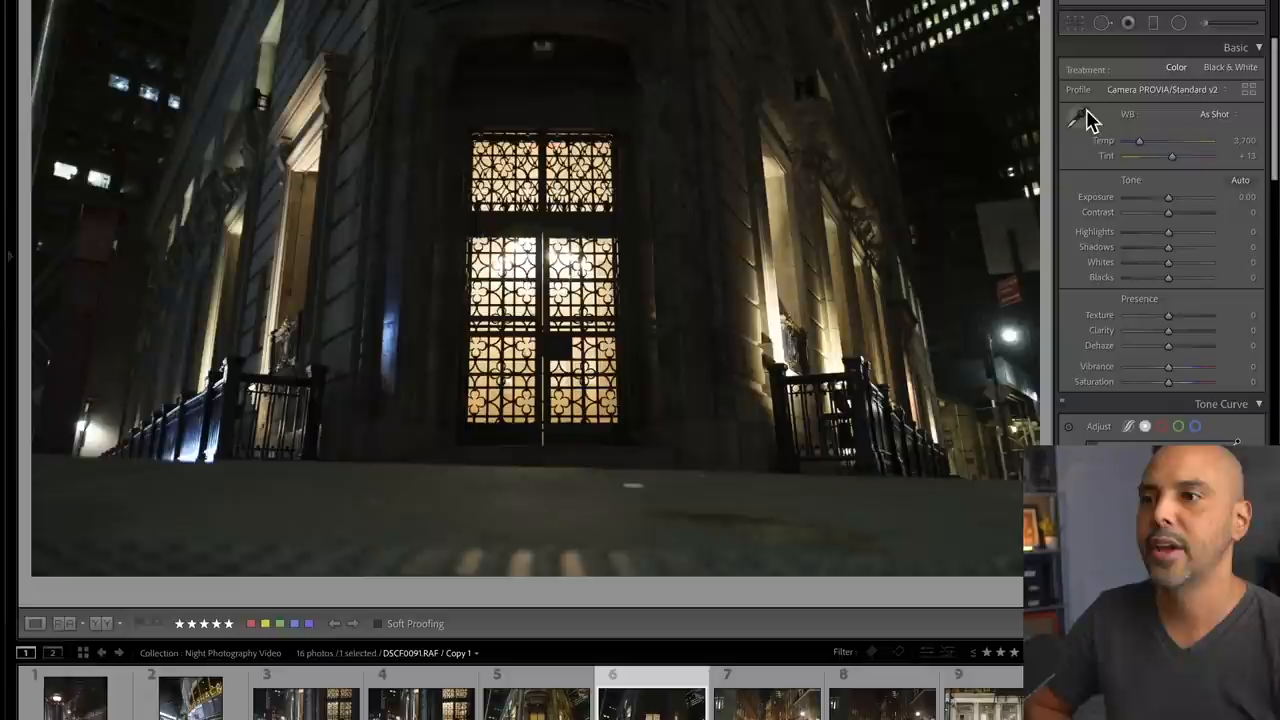
pyautogui.moveTo(1169, 231); pyautogui.dragTo(1155, 231)
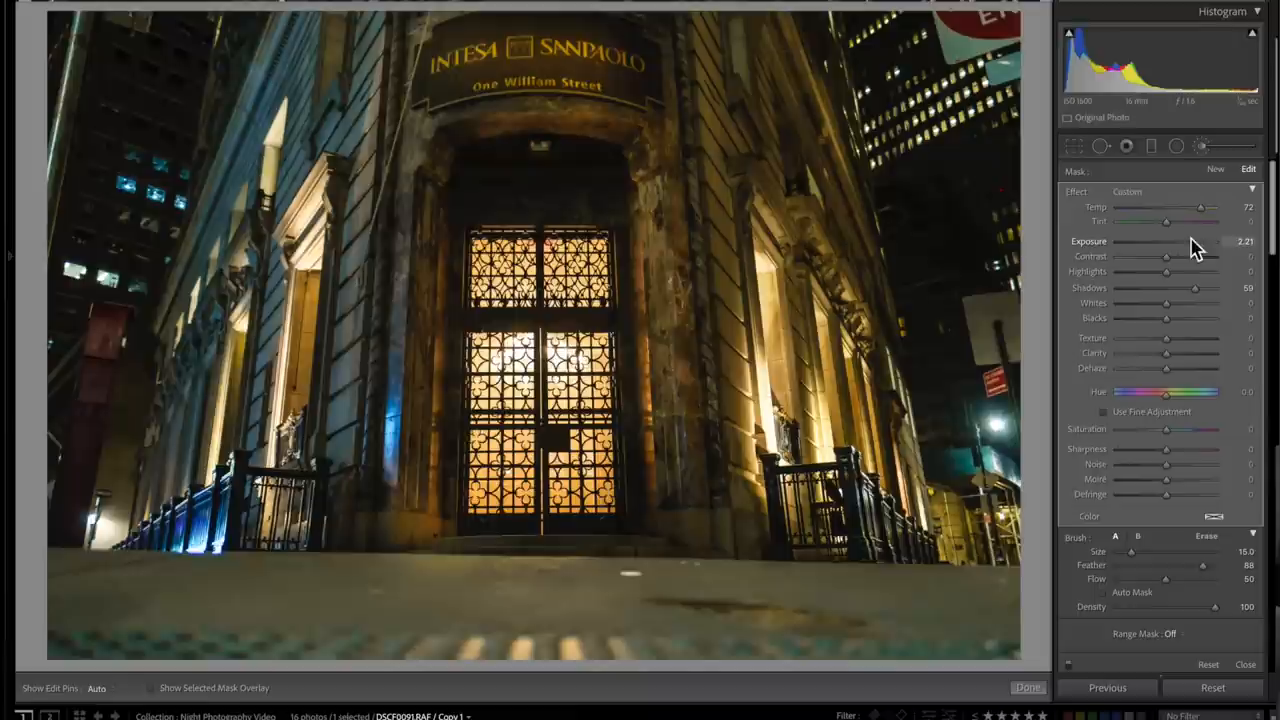
# - Set brush exposure to about half a stop and paint over the left facade
pyautogui.moveTo(1200, 241); pyautogui.dragTo(1167, 241)
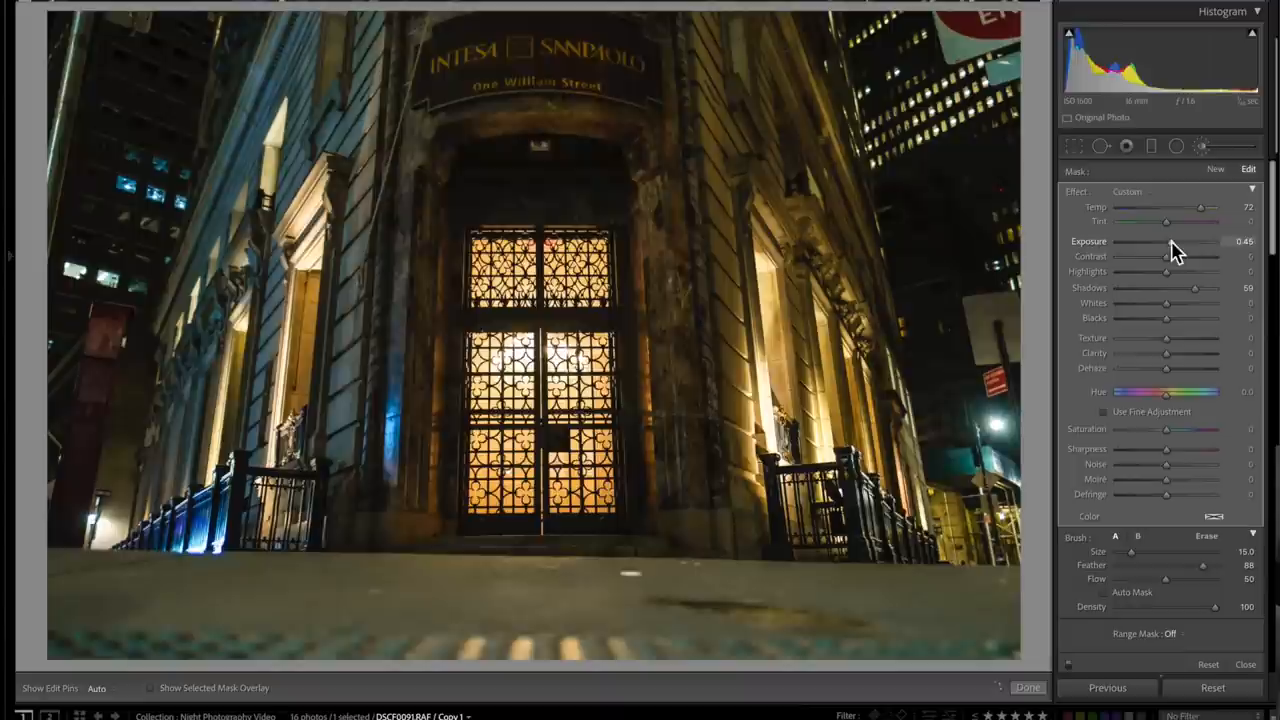
pyautogui.moveTo(1166, 240); pyautogui.dragTo(1195, 240)
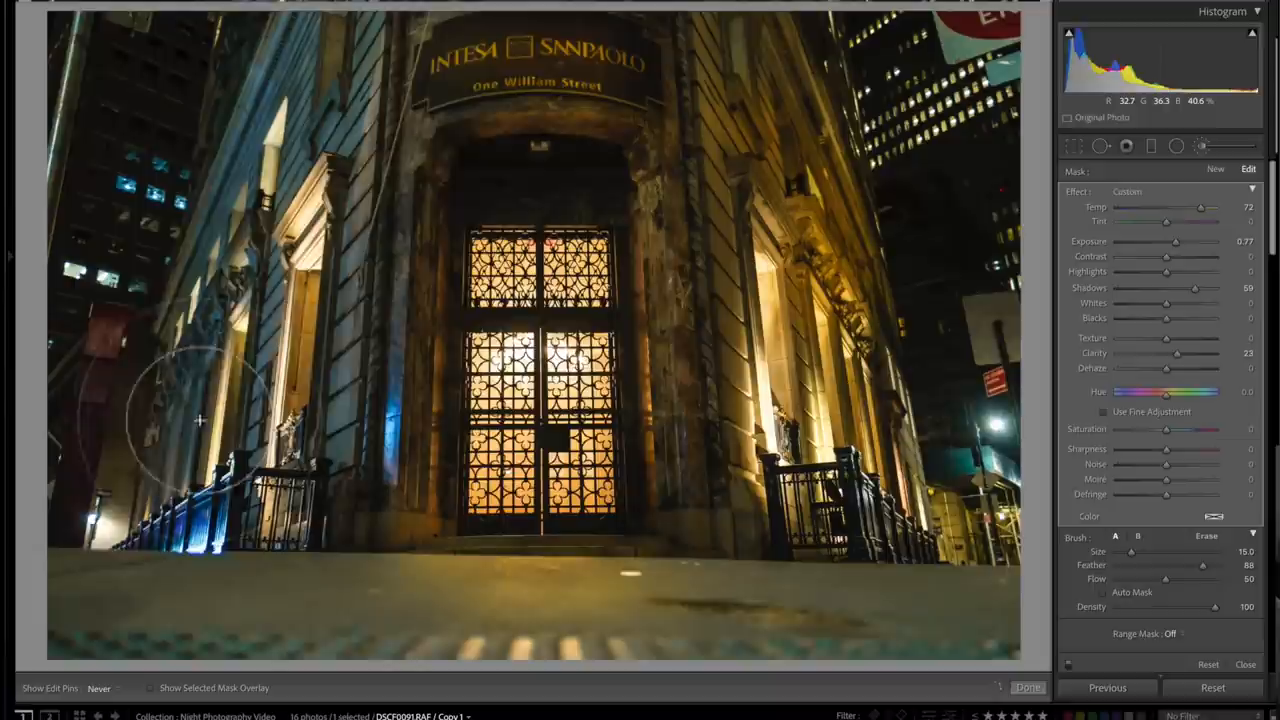
pyautogui.moveTo(1176, 241); pyautogui.dragTo(1195, 241)
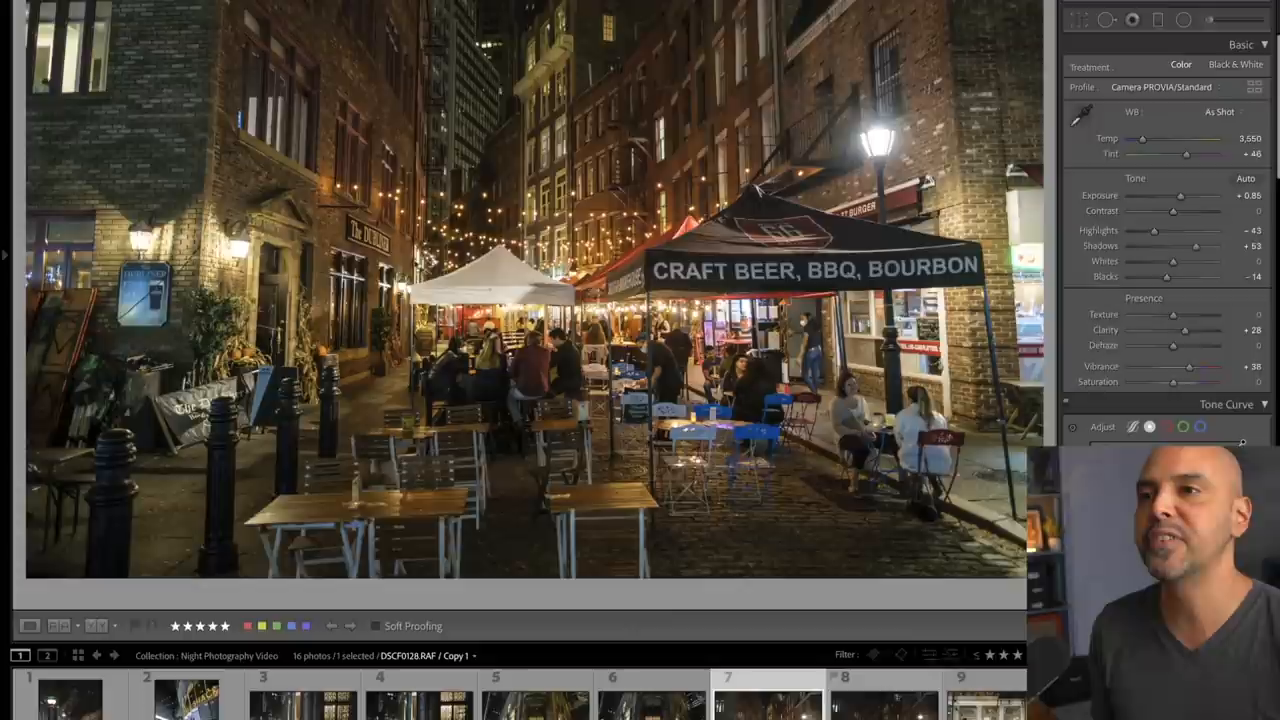
# - Raise Texture on the Craft Beer, BBQ, Bourbon street photo
pyautogui.click(1160, 87)
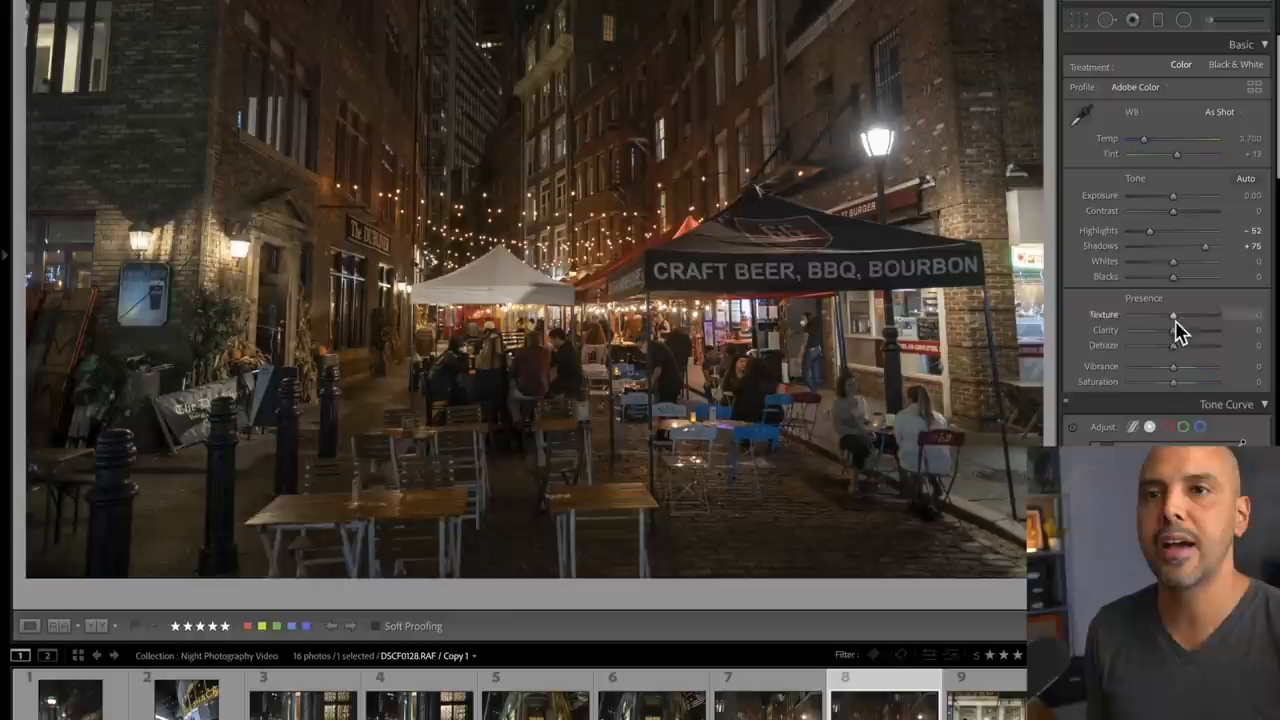
pyautogui.moveTo(1172, 330); pyautogui.dragTo(1193, 330)
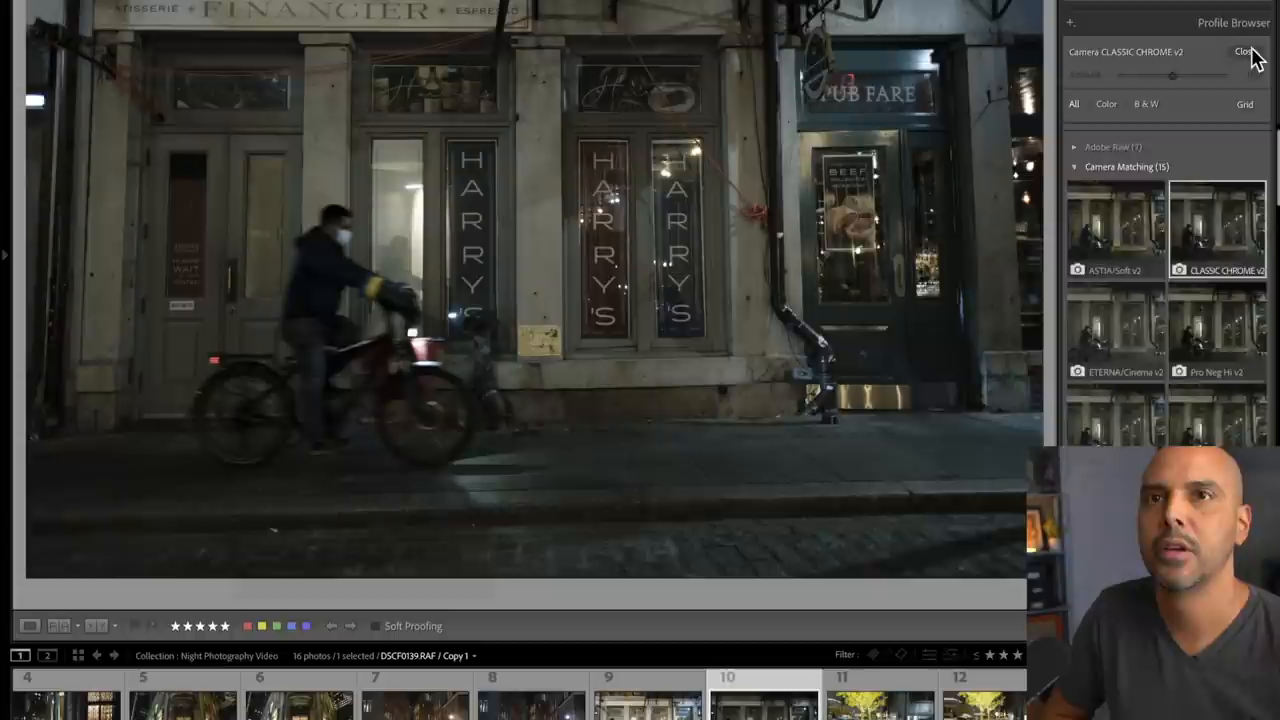
# - Keep Classic Chrome profile, then raise exposure and midtone punch on the bicycle photo
pyautogui.click(1245, 51)
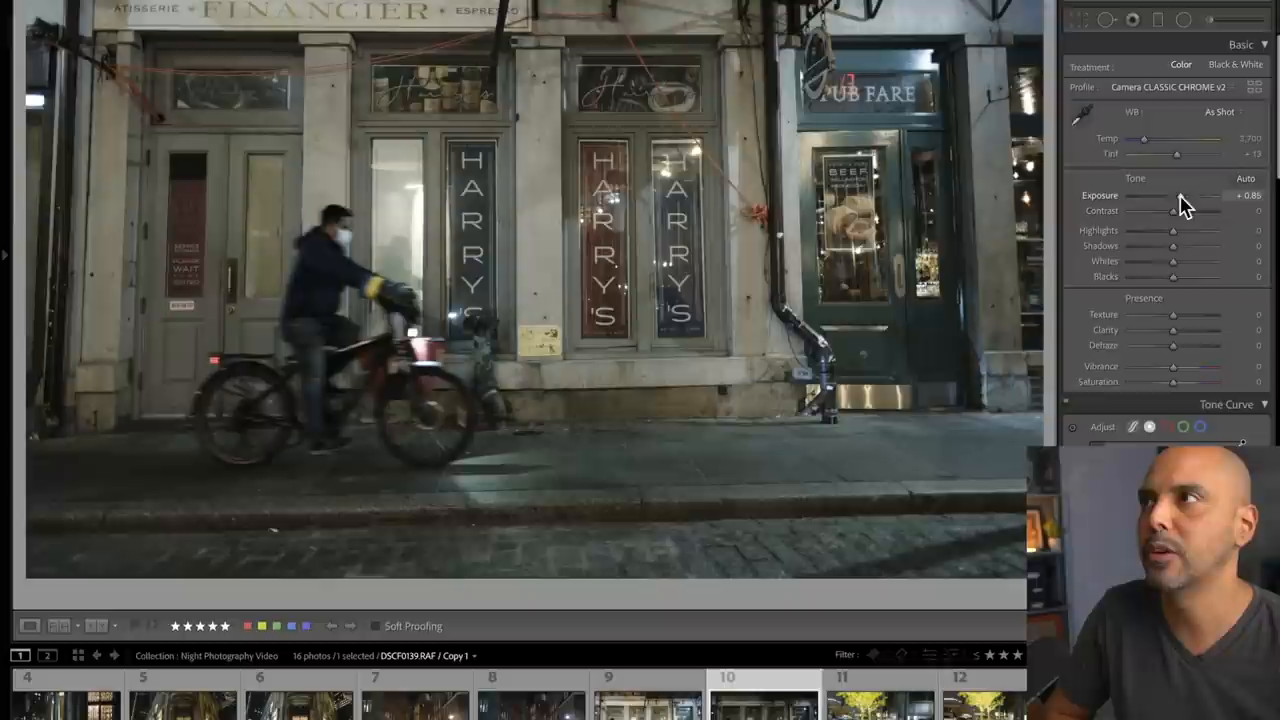
pyautogui.moveTo(1185, 195); pyautogui.dragTo(1188, 195)
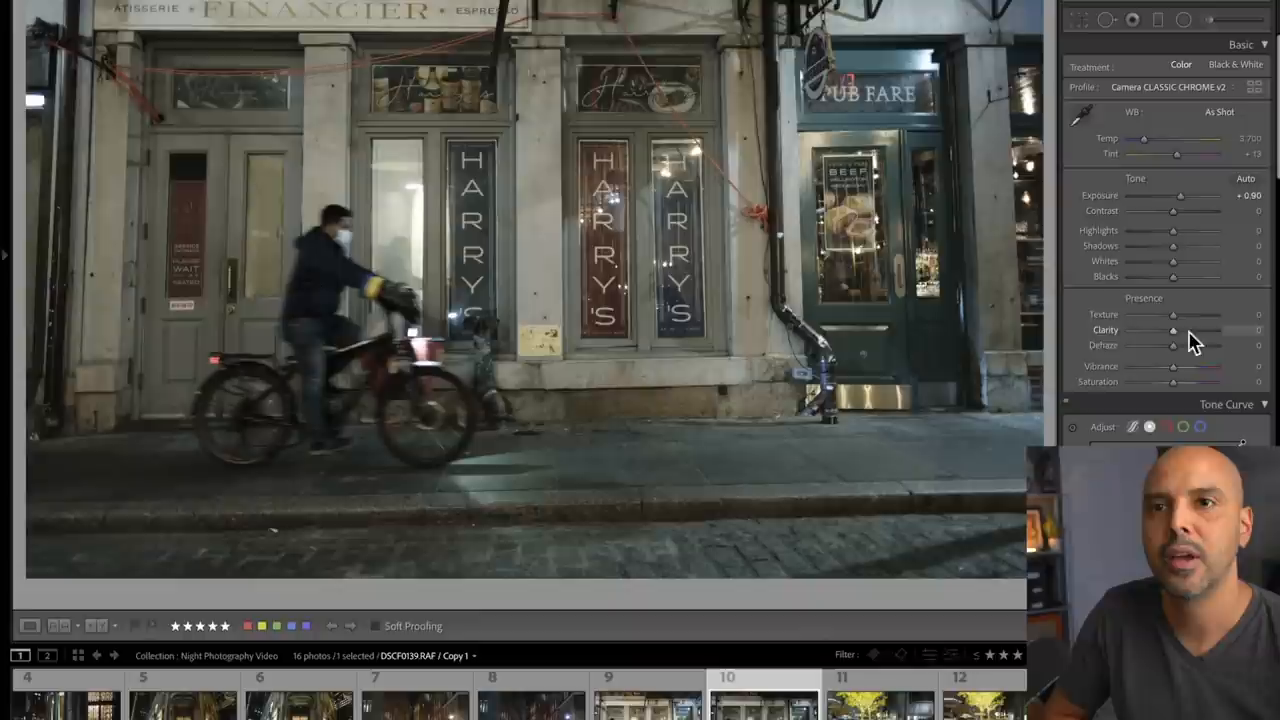
pyautogui.moveTo(1172, 330); pyautogui.dragTo(1195, 330)
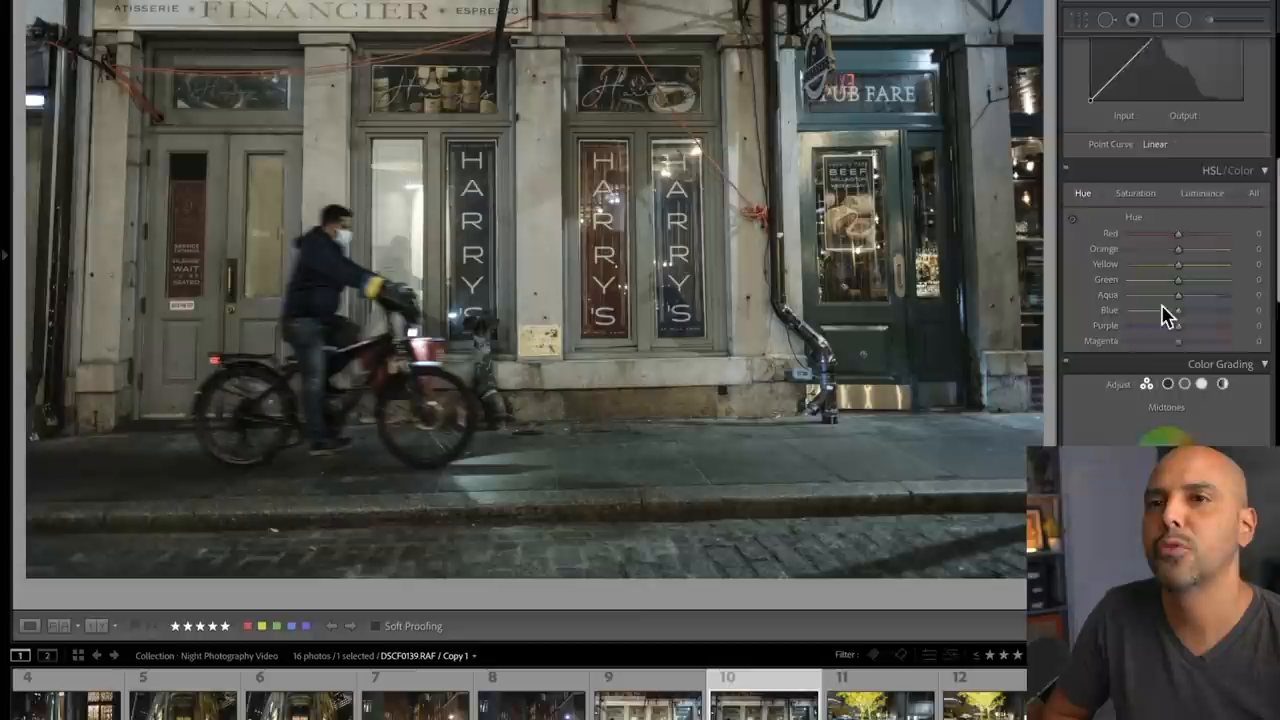
# - Shift the Blue hue, drag Blacks to about -61, and fine-tune Exposure
pyautogui.moveTo(1178, 262); pyautogui.dragTo(1140, 262)
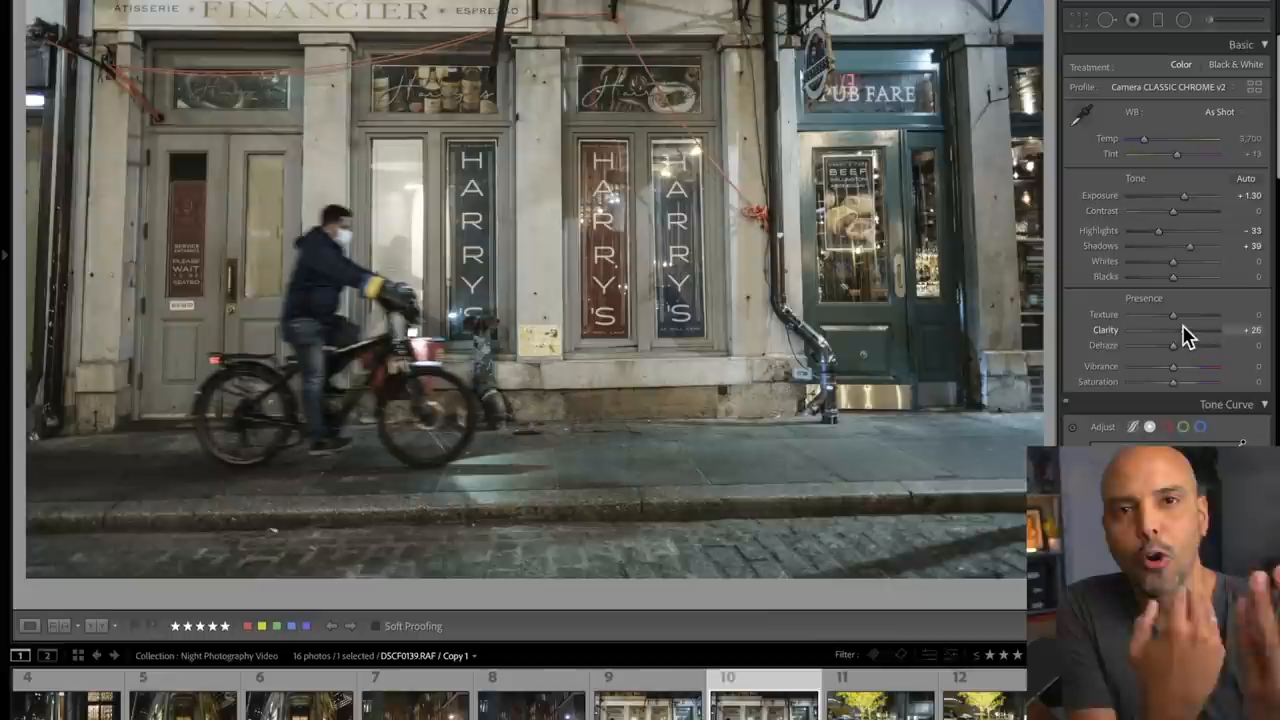
pyautogui.moveTo(1200, 276); pyautogui.dragTo(1145, 276)
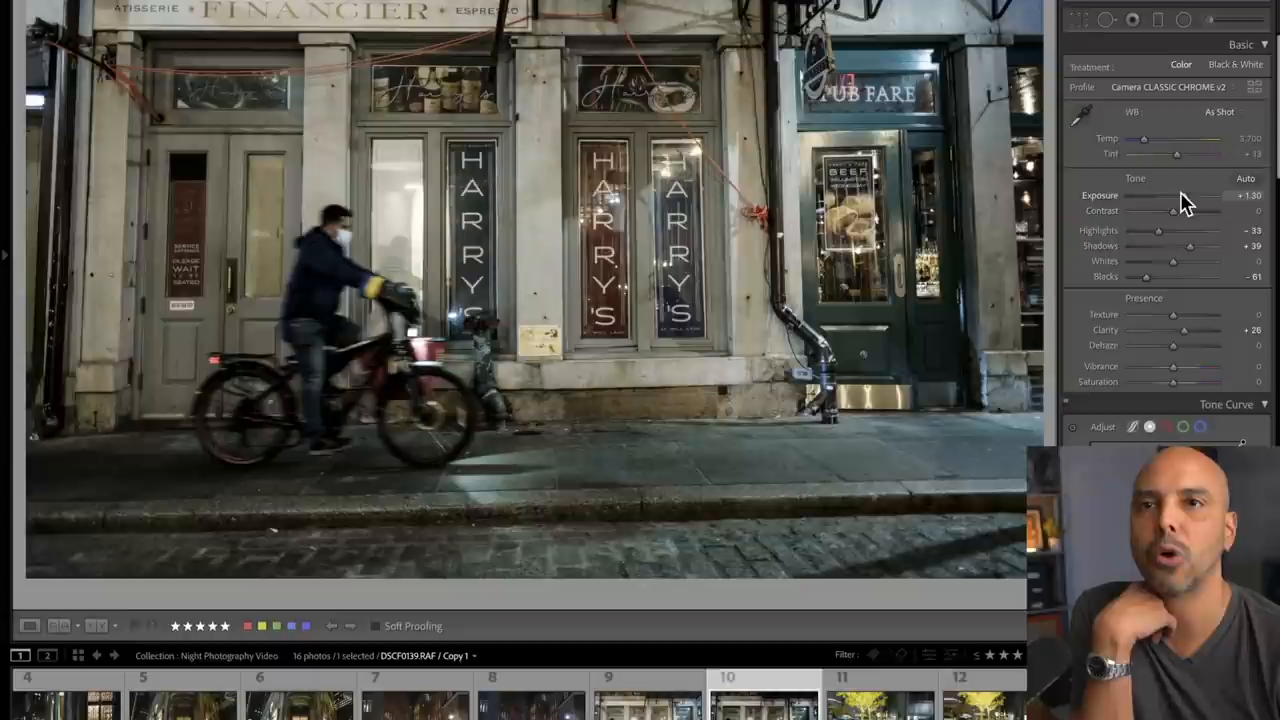
pyautogui.moveTo(1215, 195); pyautogui.dragTo(1200, 195)
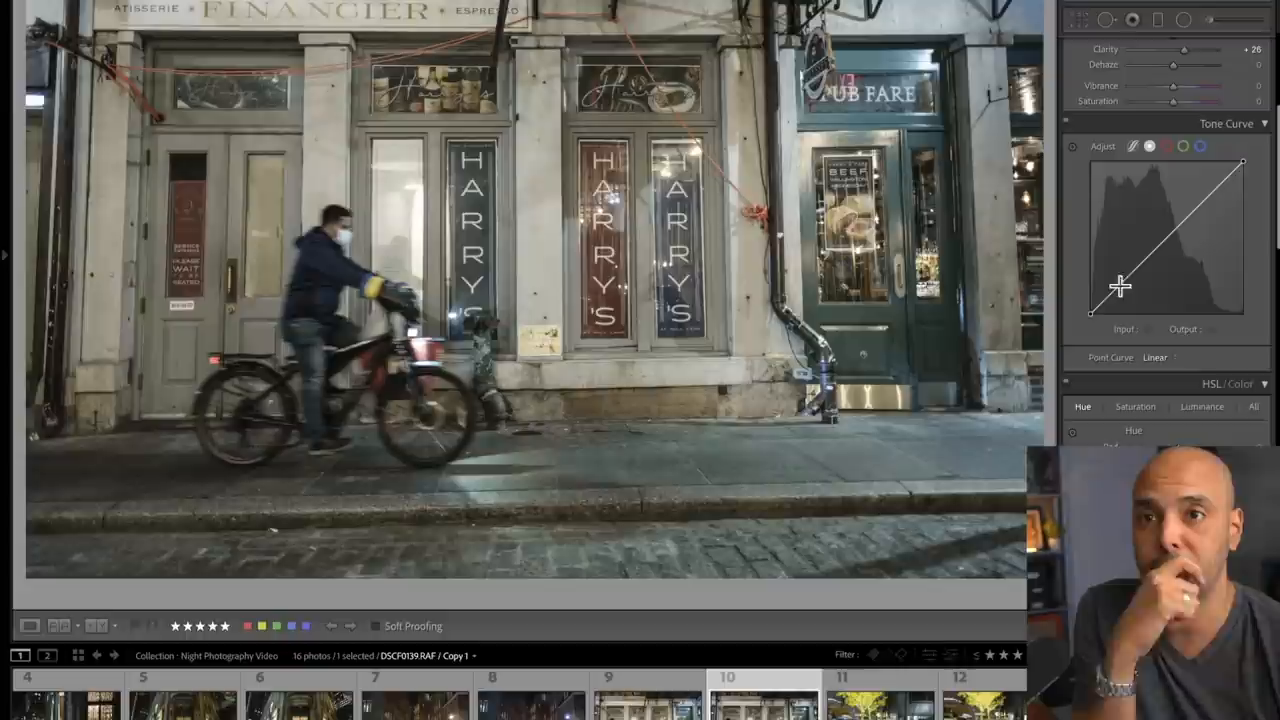
# - Drag a shadow-range point on the bicycle photo's tone curve slightly upward
pyautogui.moveTo(1090, 313); pyautogui.dragTo(1093, 308)
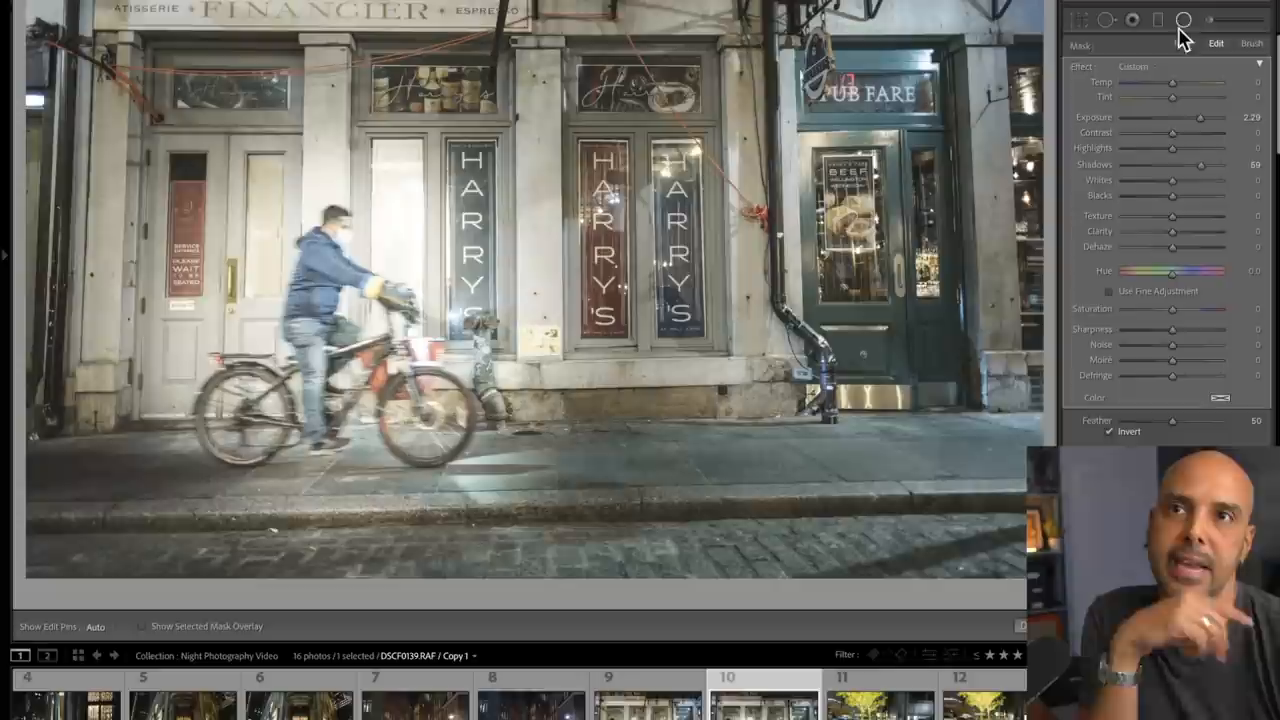
# - Set the brush mask's Shadows to 0 and Exposure to about 1.04
pyautogui.moveTo(1200, 117); pyautogui.dragTo(1172, 117)
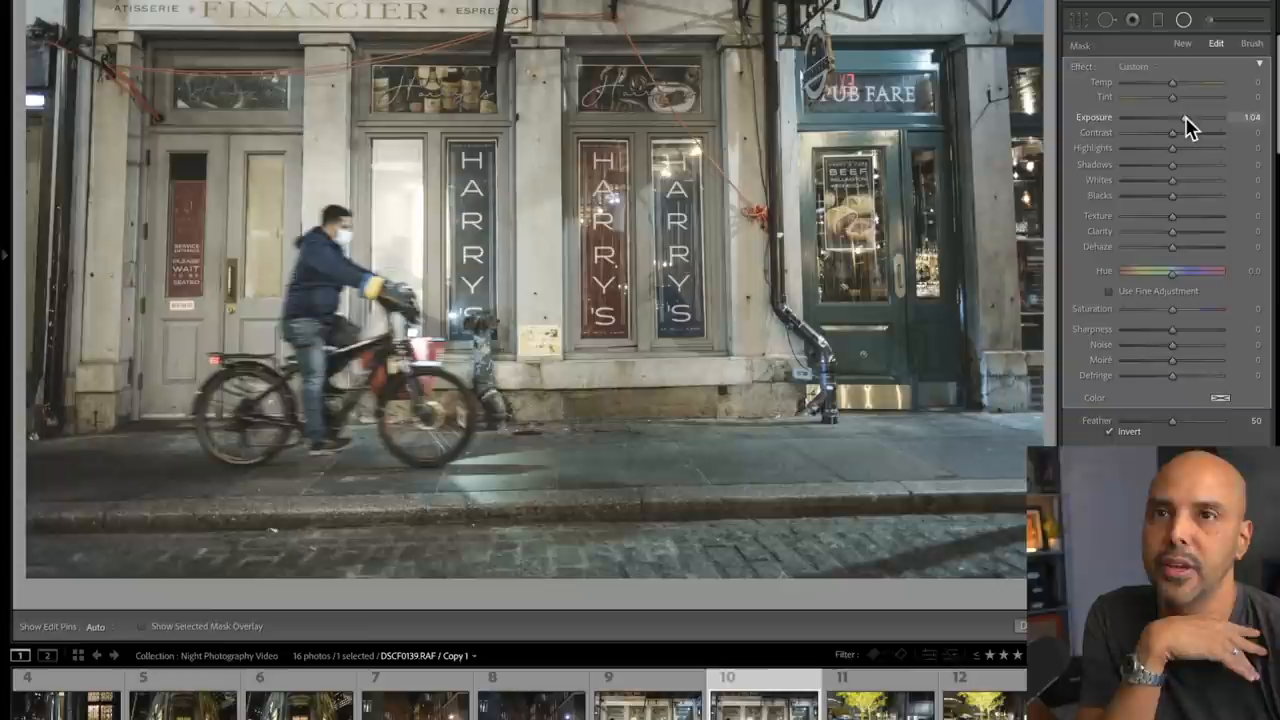
pyautogui.moveTo(1195, 117); pyautogui.dragTo(1180, 117)
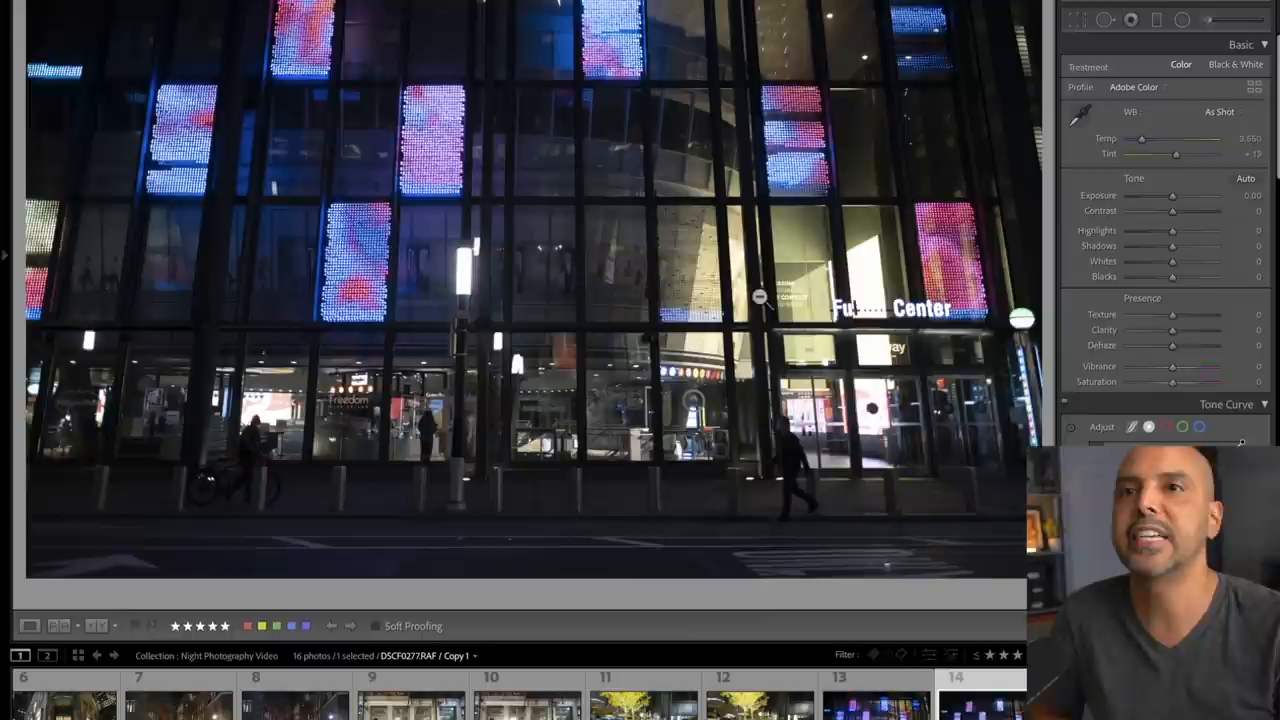
# - Set Highlights -67, Vibrance +53, Exposure +1.25, Blacks +3, Clarity +42, then zoom in
pyautogui.moveTo(1172, 230); pyautogui.dragTo(1145, 230)
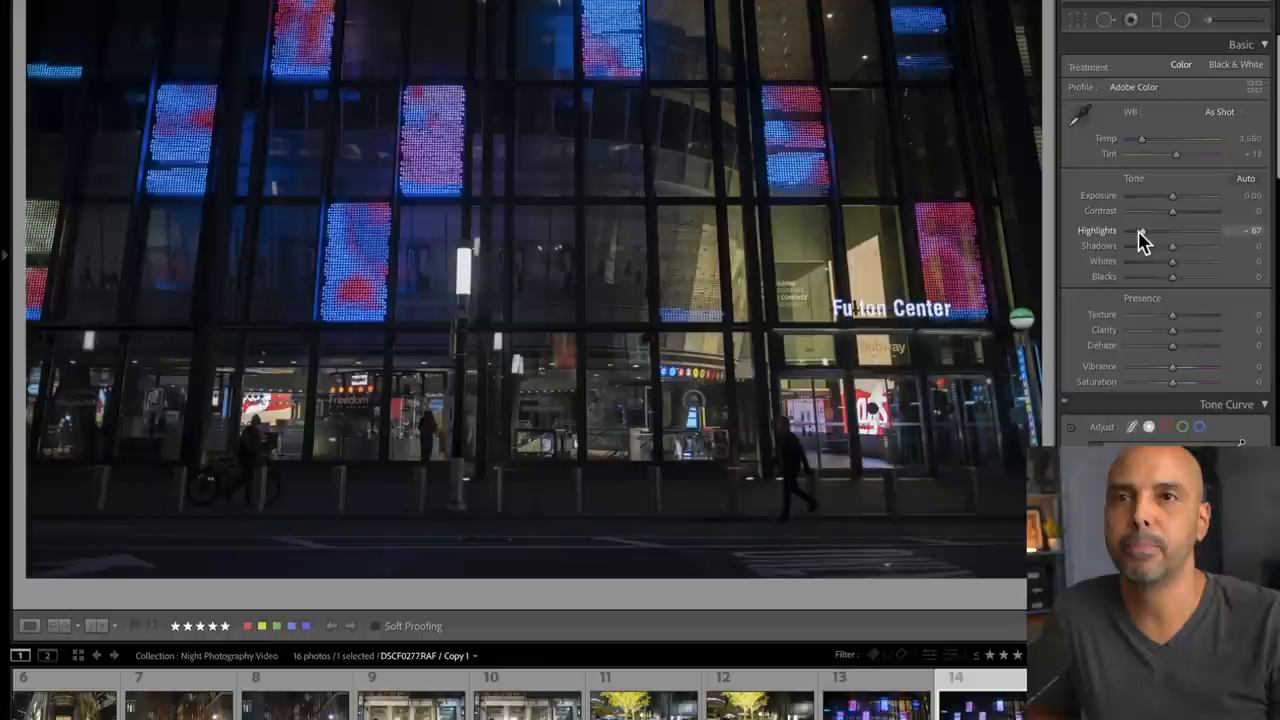
pyautogui.moveTo(1172, 367); pyautogui.dragTo(1190, 367)
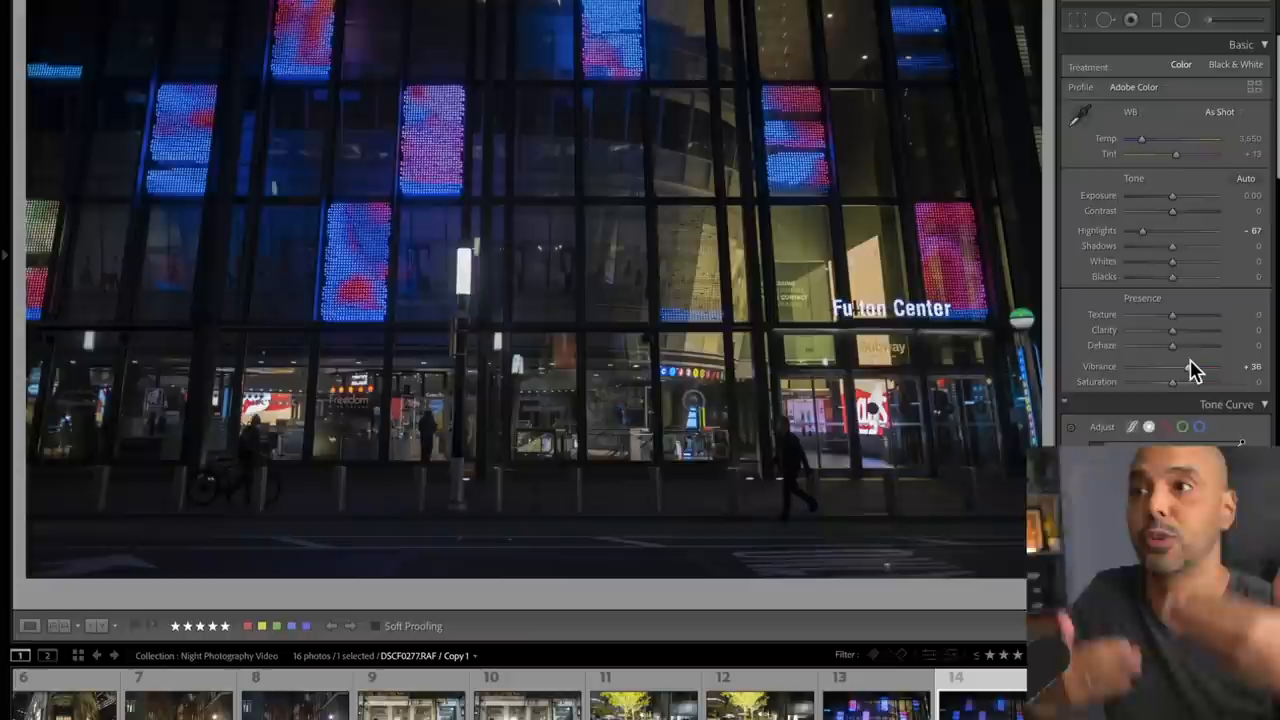
pyautogui.moveTo(1172, 195); pyautogui.dragTo(1205, 195)
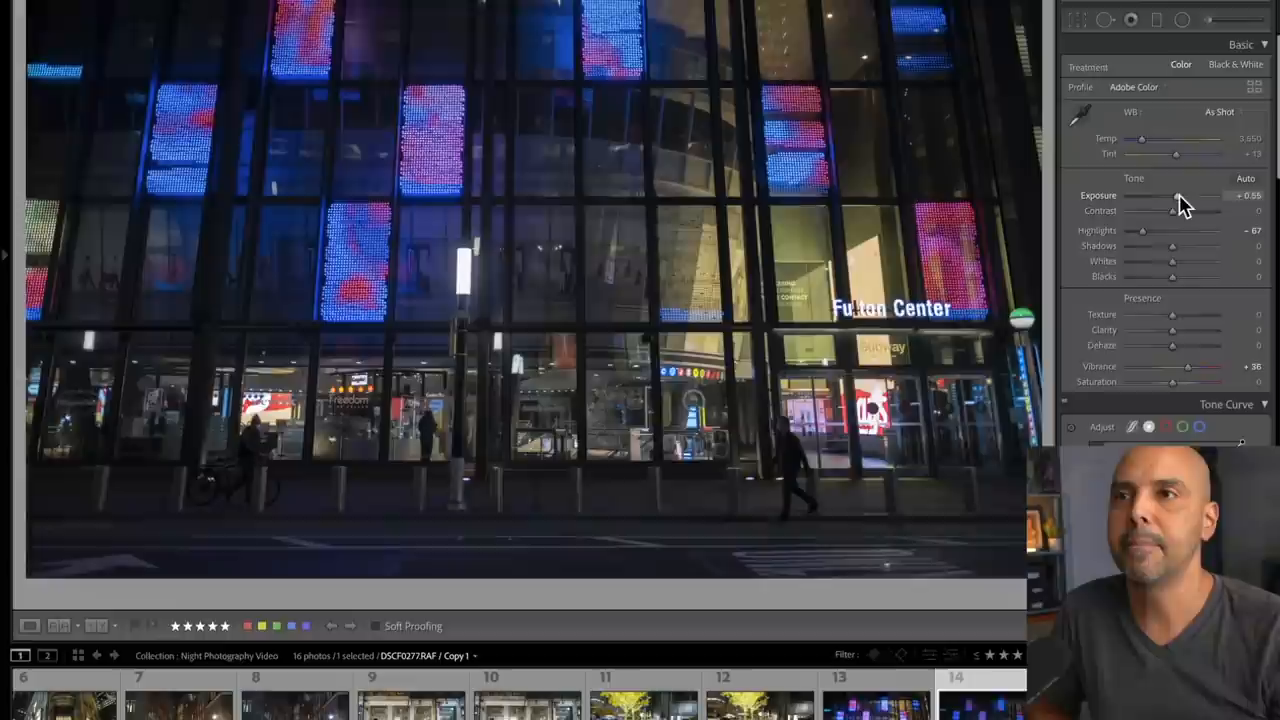
pyautogui.moveTo(1178, 195); pyautogui.dragTo(1200, 195)
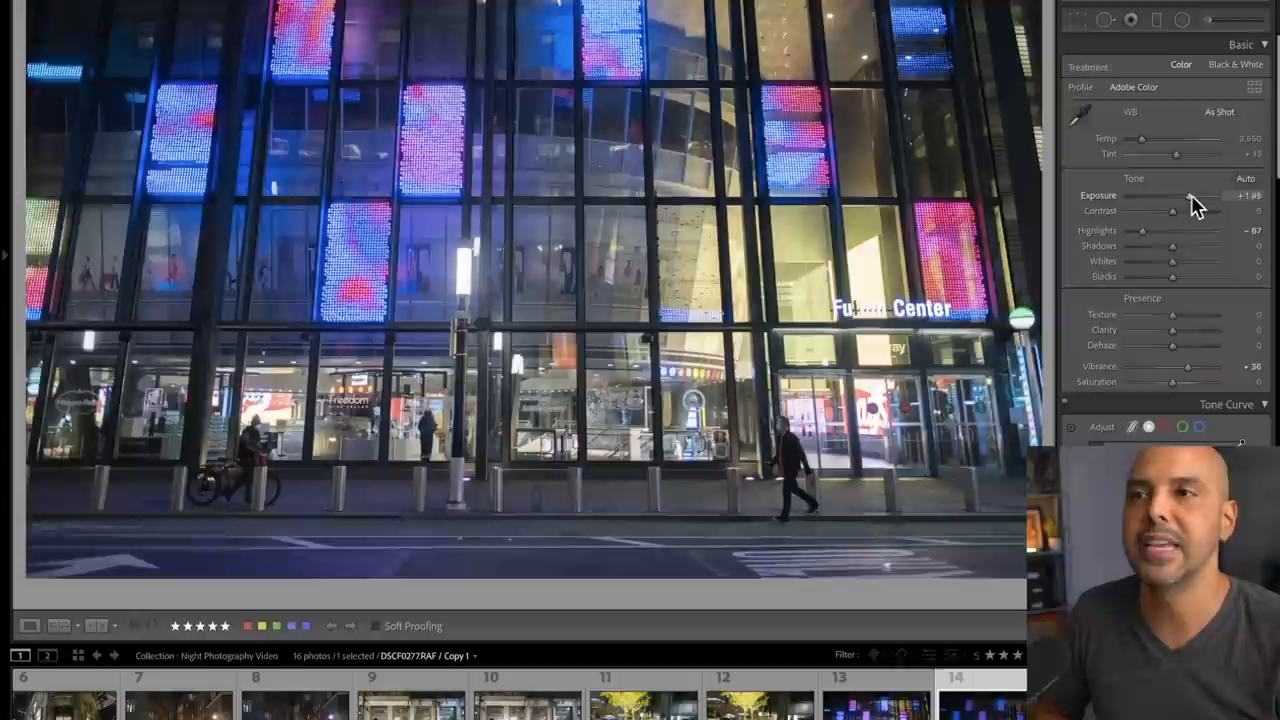
pyautogui.moveTo(1175, 277); pyautogui.dragTo(1150, 277)
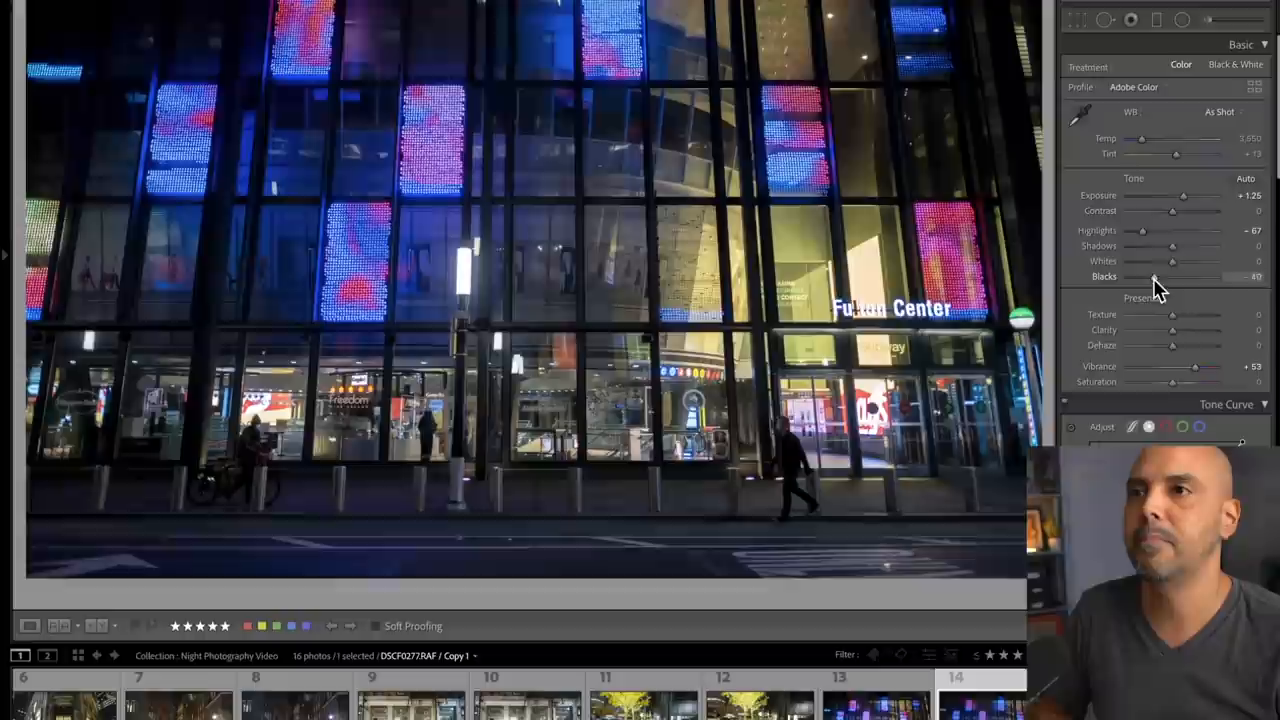
pyautogui.moveTo(1155, 276); pyautogui.dragTo(1172, 276)
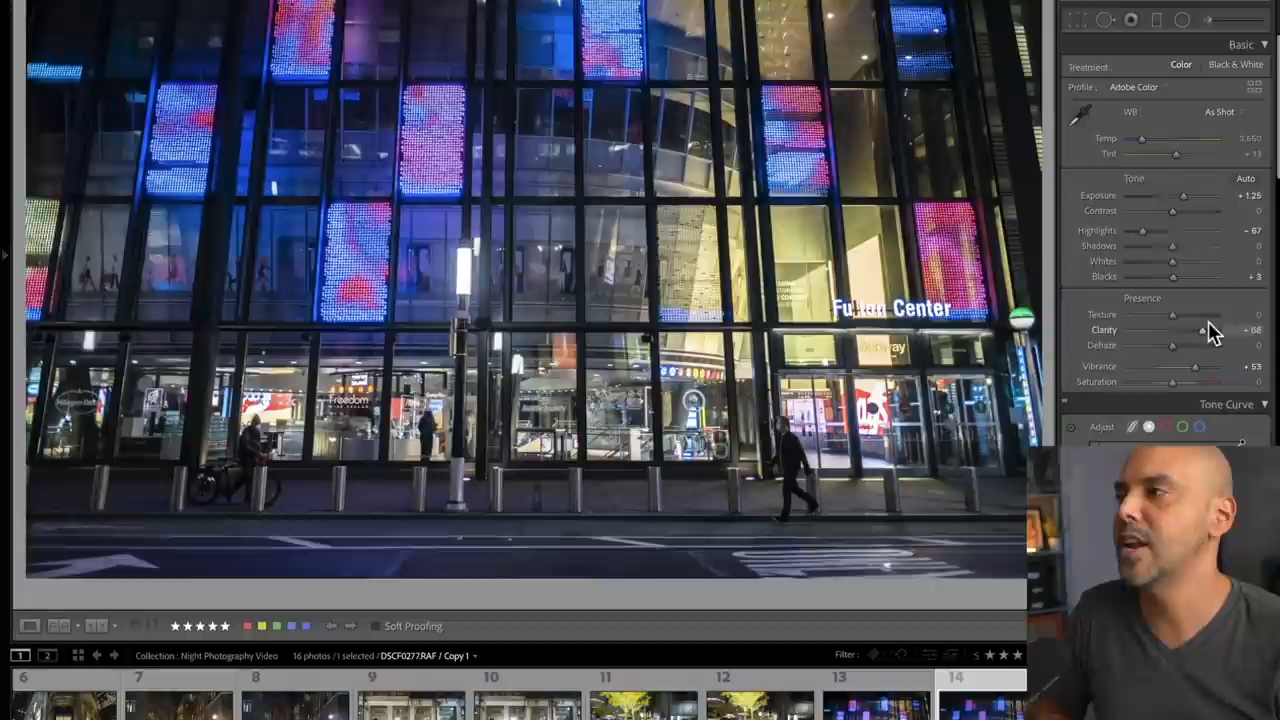
pyautogui.moveTo(1203, 330); pyautogui.dragTo(1175, 330)
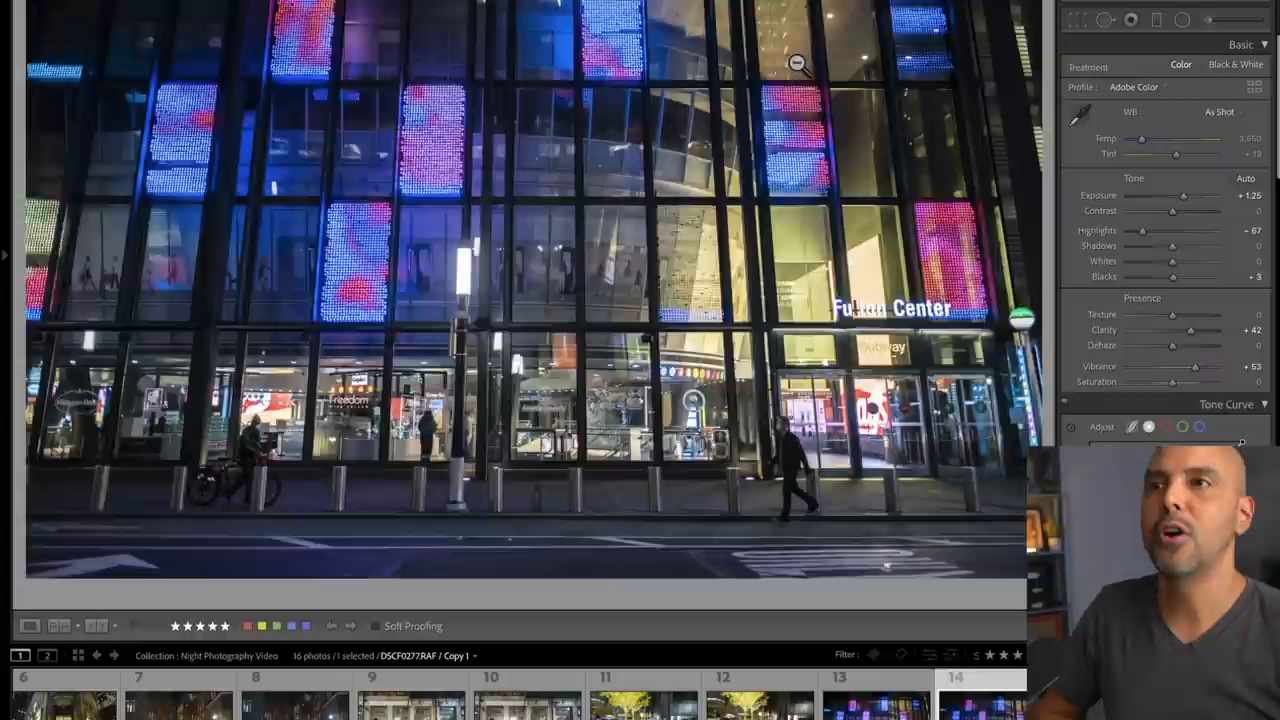
pyautogui.click(797, 63)
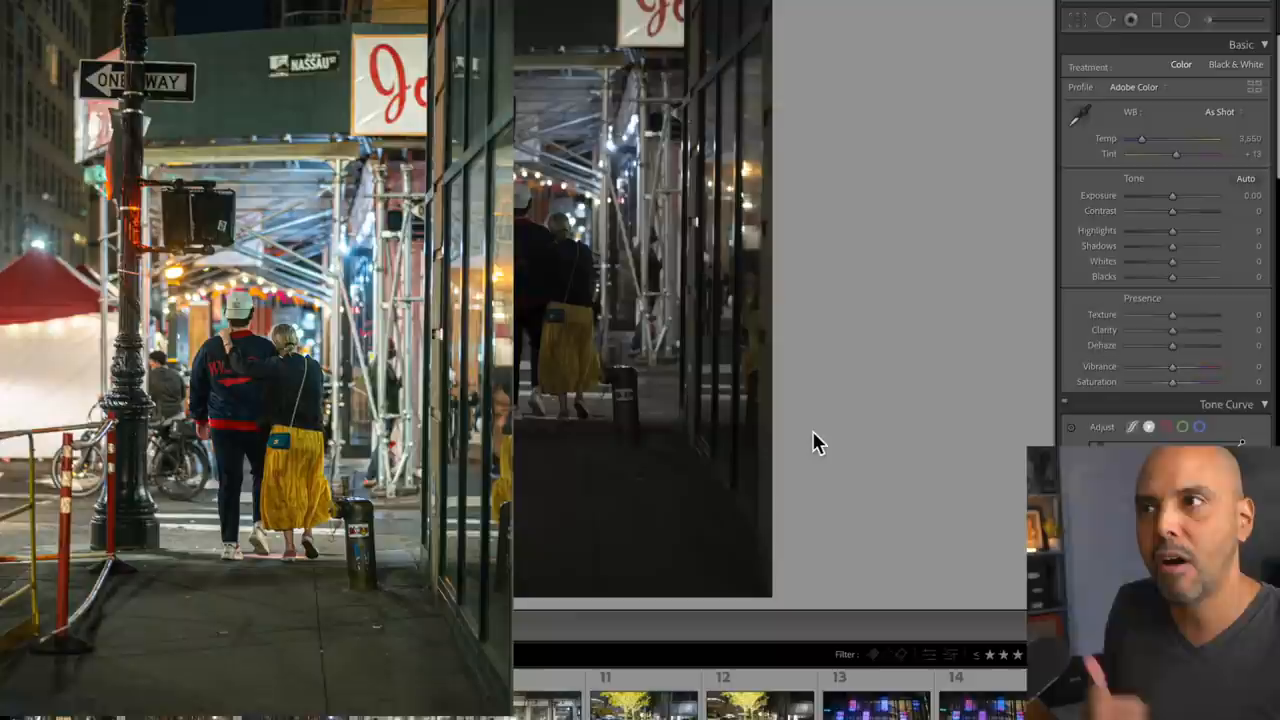
# - Raise the exposure of the sidewalk couple photo
pyautogui.moveTo(1172, 195); pyautogui.dragTo(1200, 195)
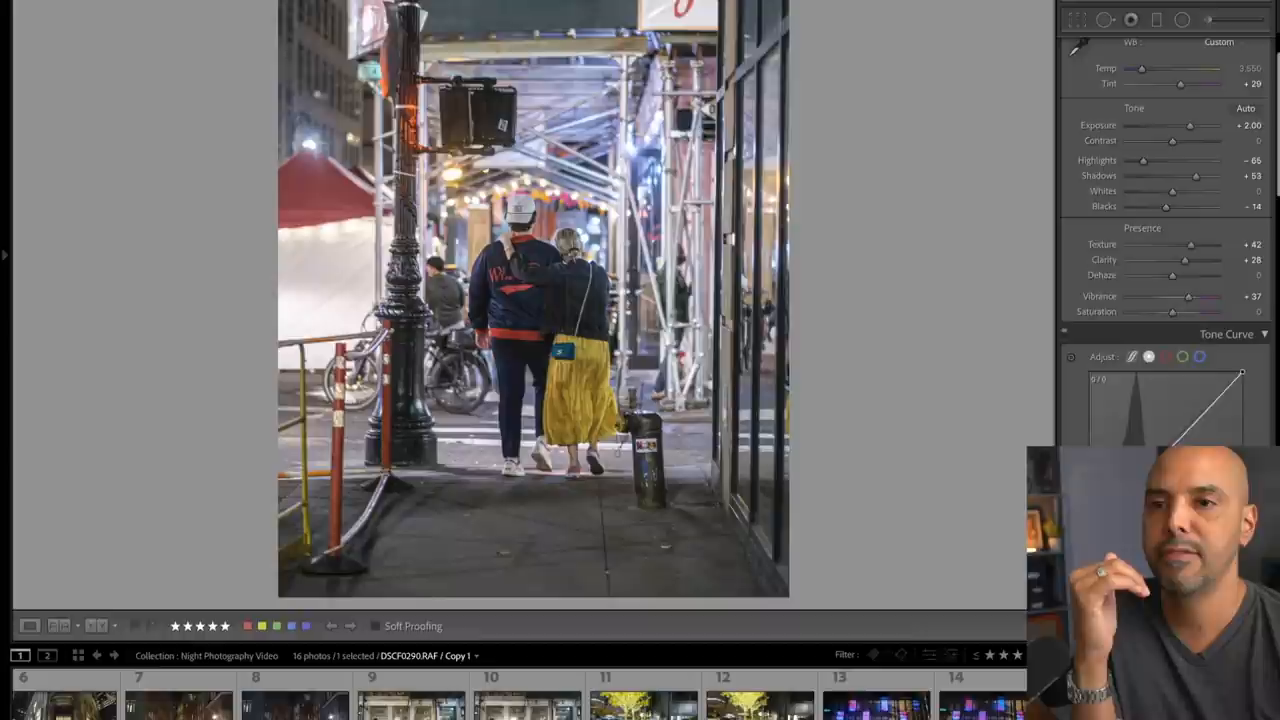
# - Scroll down the Basic panel of the couple photo's settings
pyautogui.scroll(-3)
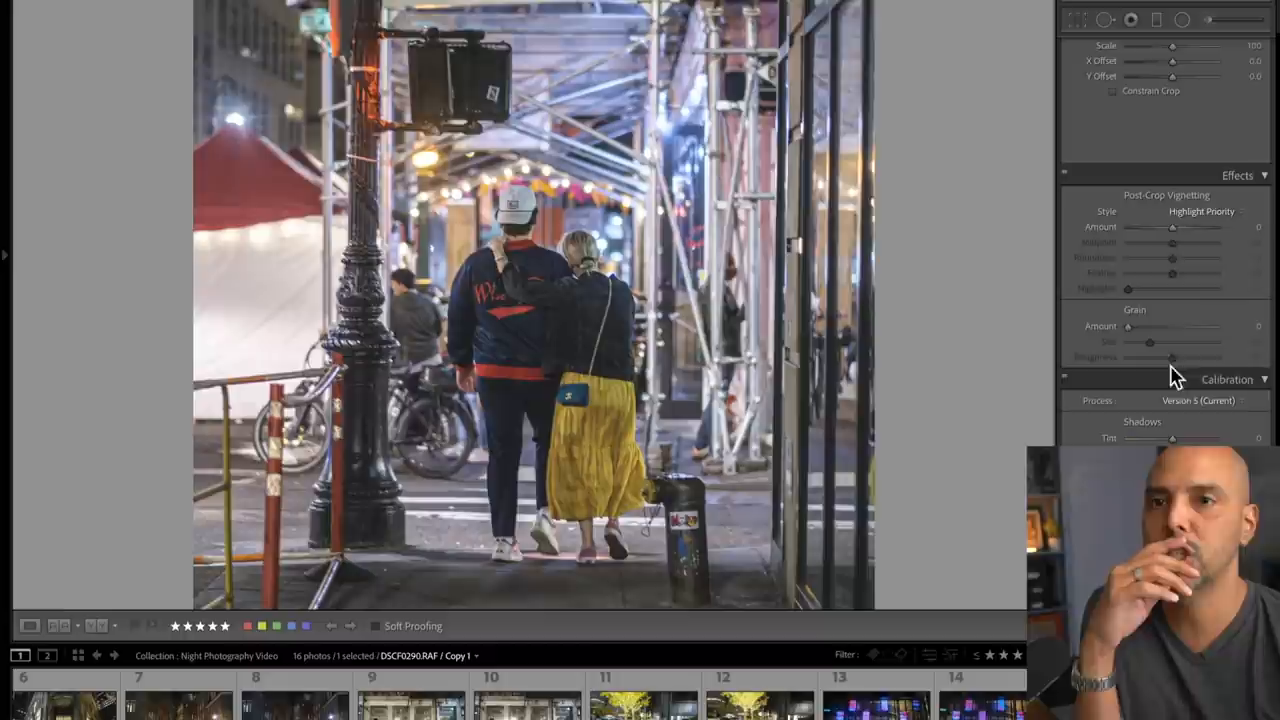